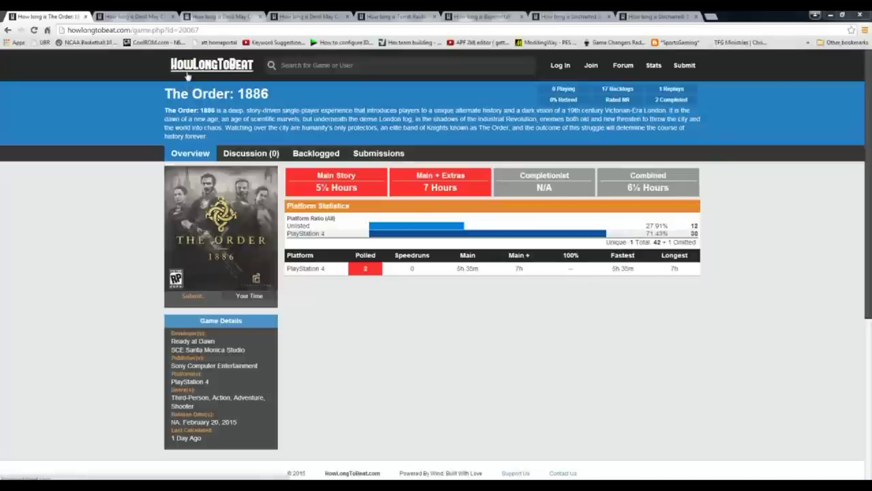
mouse_move(153, 70)
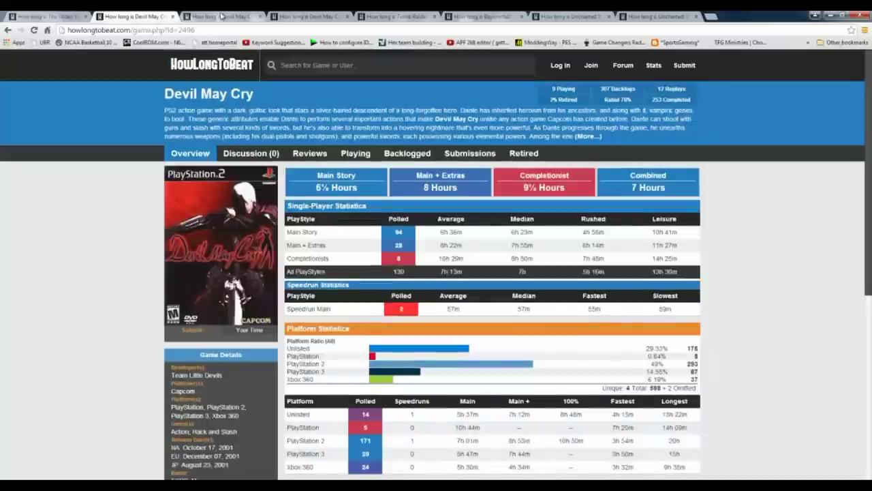
mouse_move(804, 225)
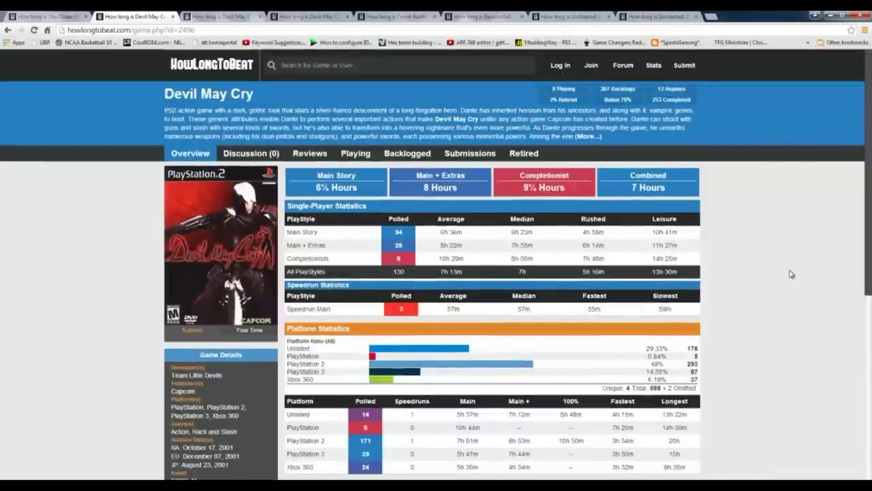
mouse_move(774, 276)
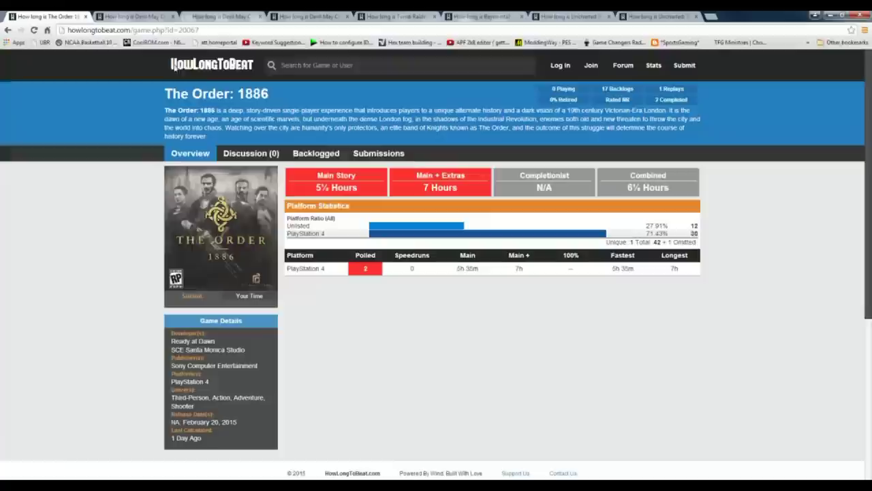
mouse_move(385, 277)
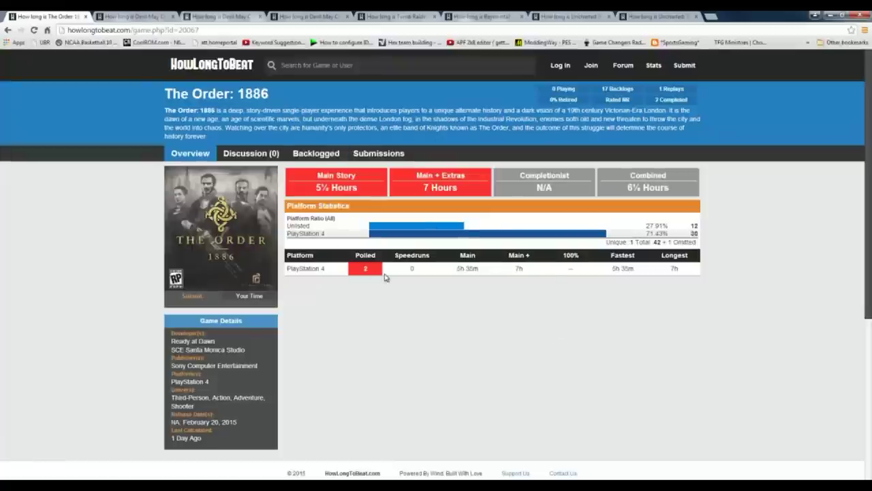
mouse_move(477, 295)
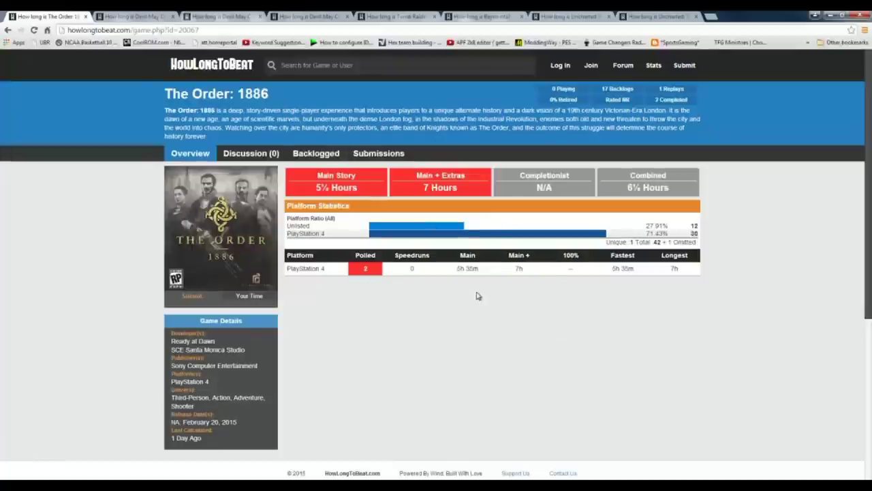
mouse_move(356, 295)
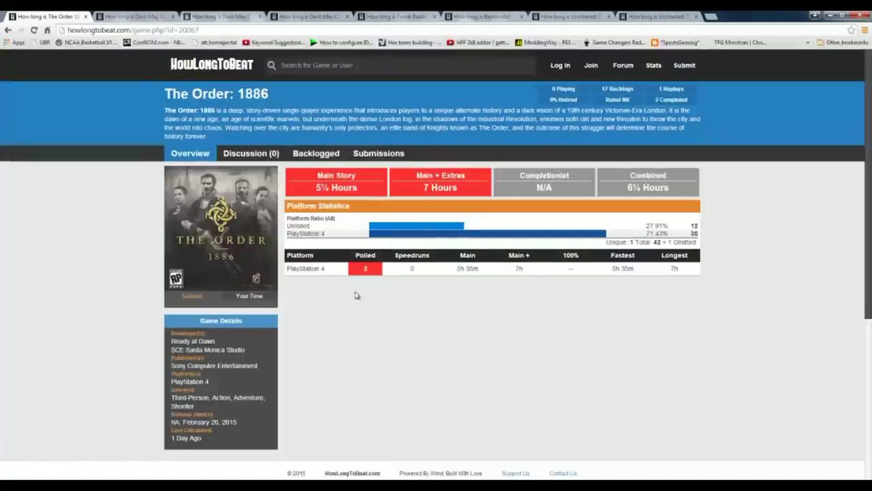
mouse_move(464, 311)
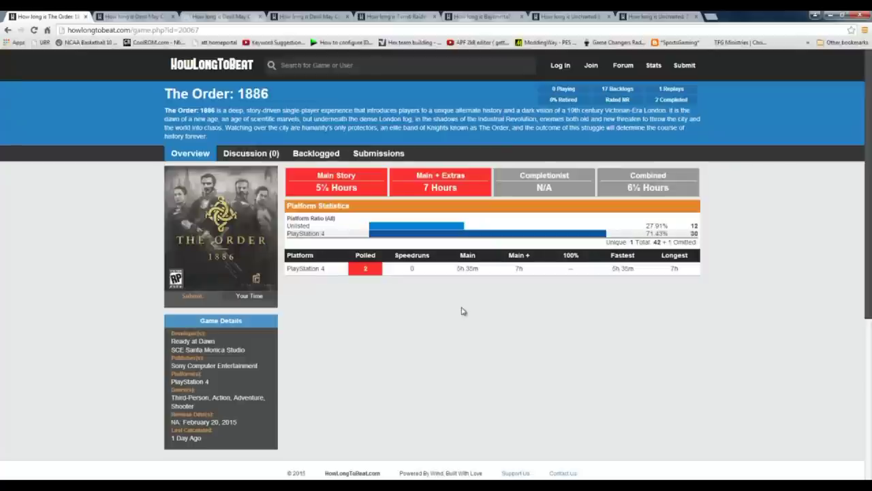
mouse_move(452, 320)
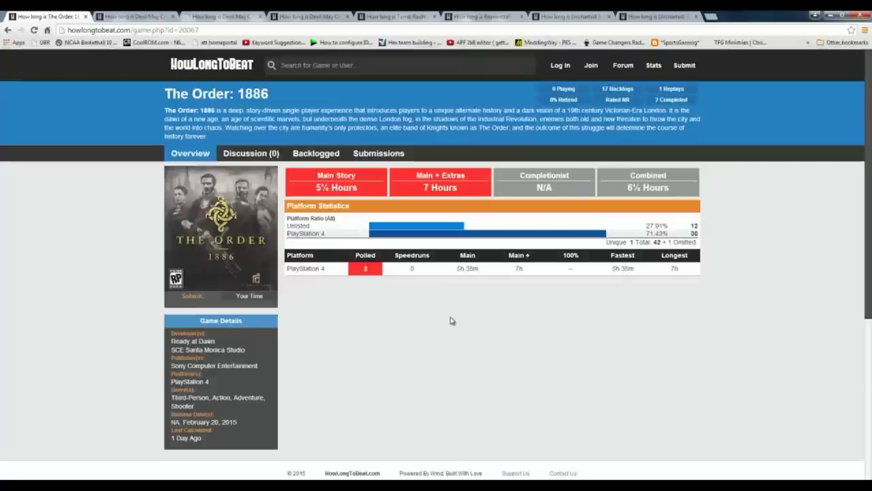
mouse_move(449, 324)
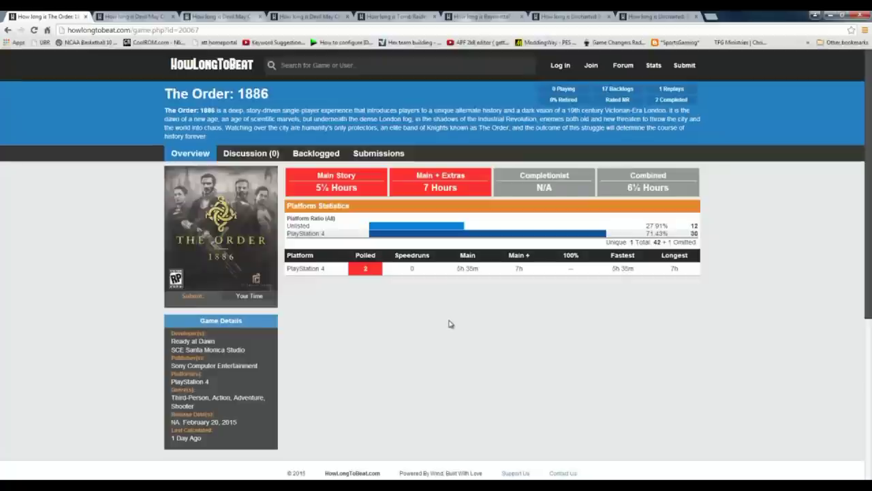
mouse_move(442, 320)
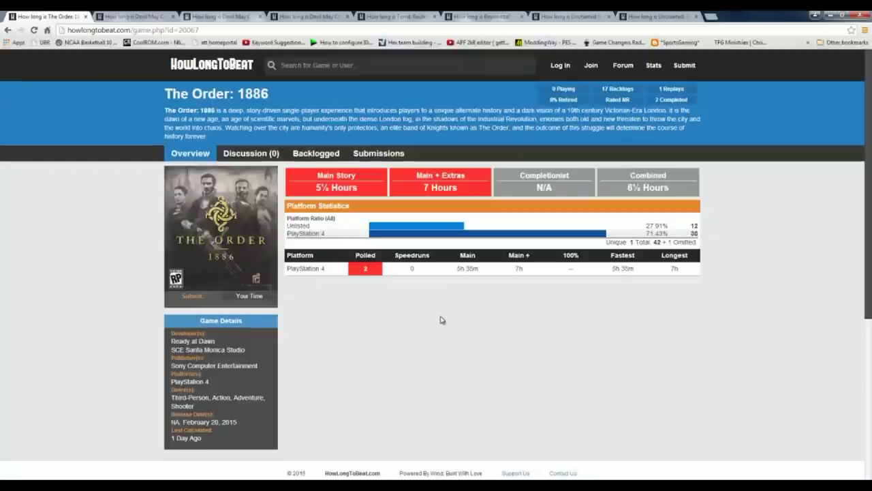
mouse_move(423, 326)
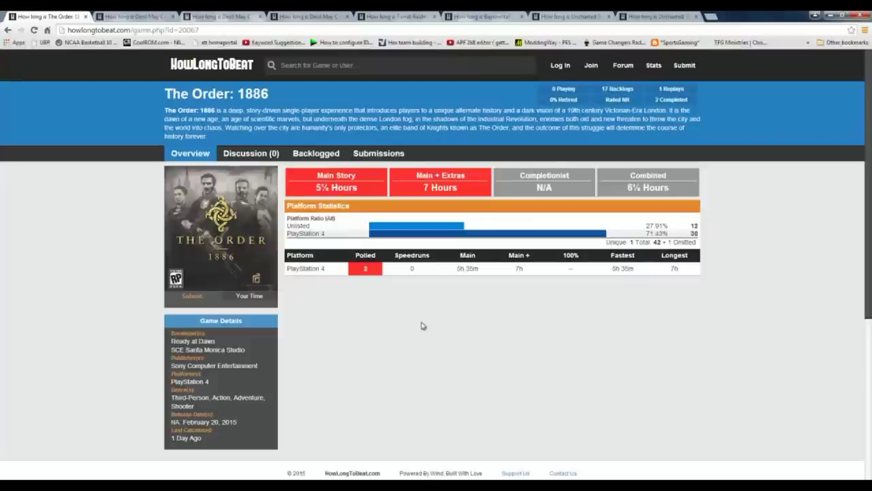
mouse_move(122, 274)
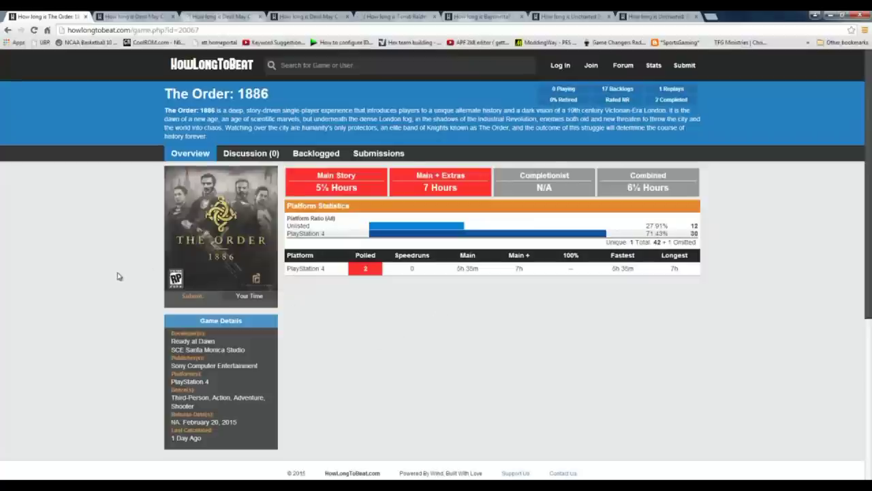
mouse_move(136, 16)
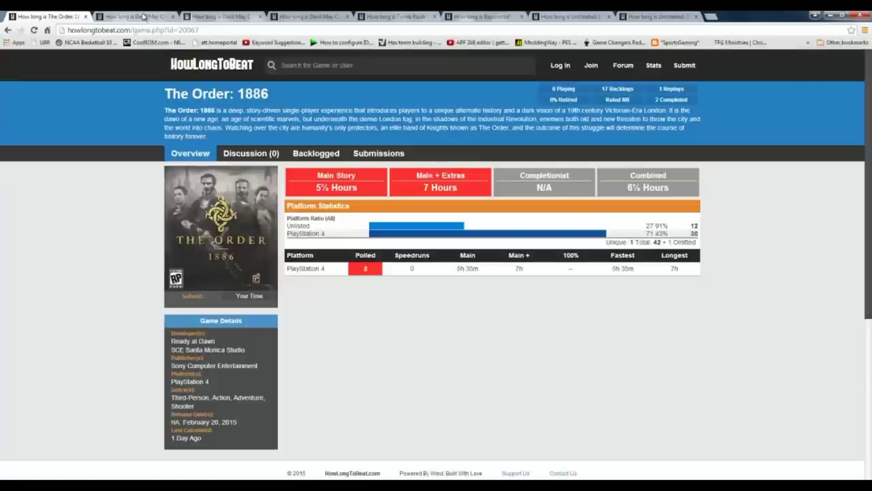
Step: Switch to the Devil May Cry tab to view its playstyle and platform times
left_click(133, 16)
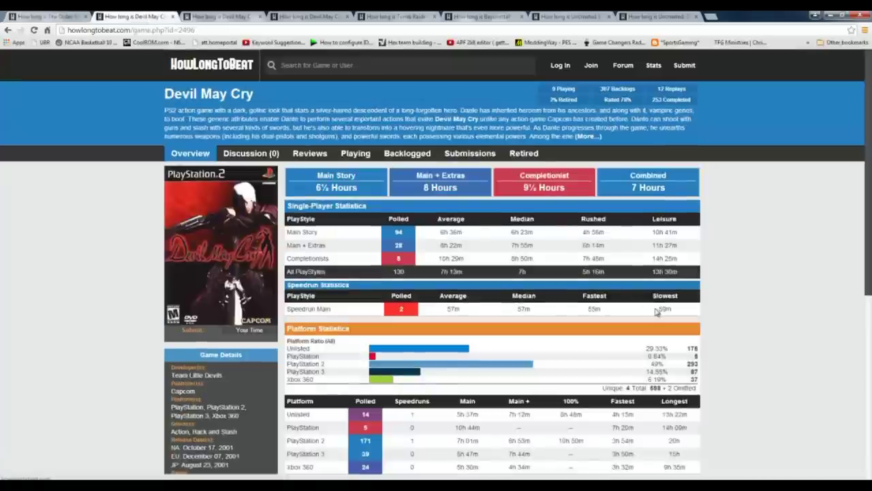
mouse_move(720, 247)
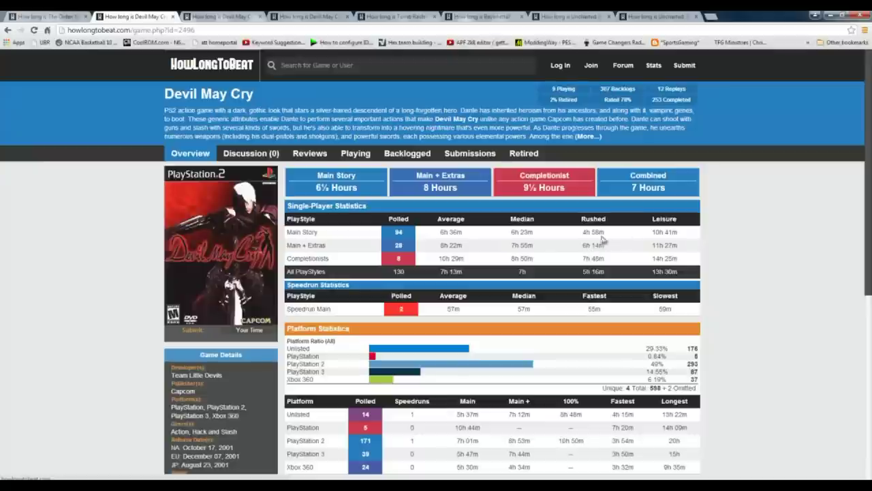
mouse_move(532, 259)
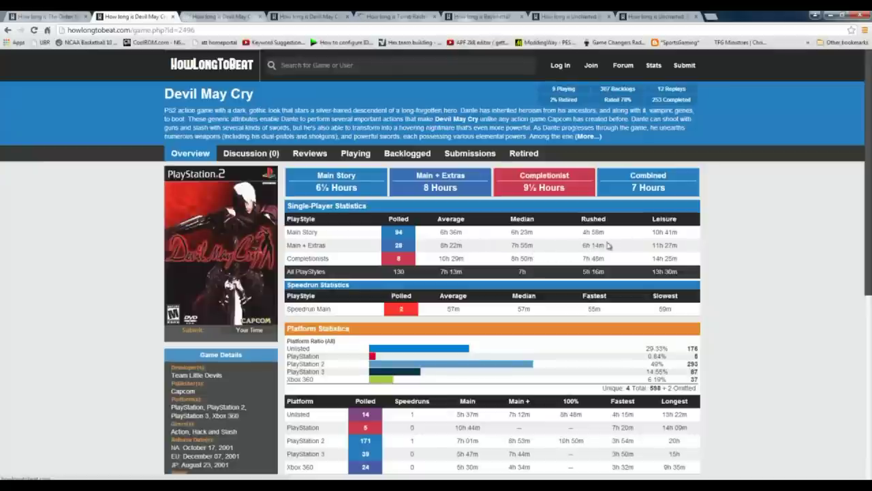
mouse_move(520, 243)
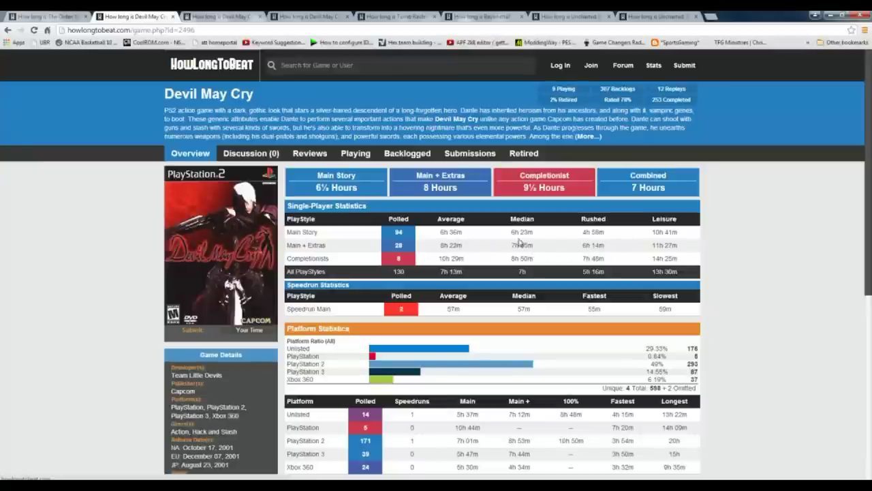
mouse_move(606, 238)
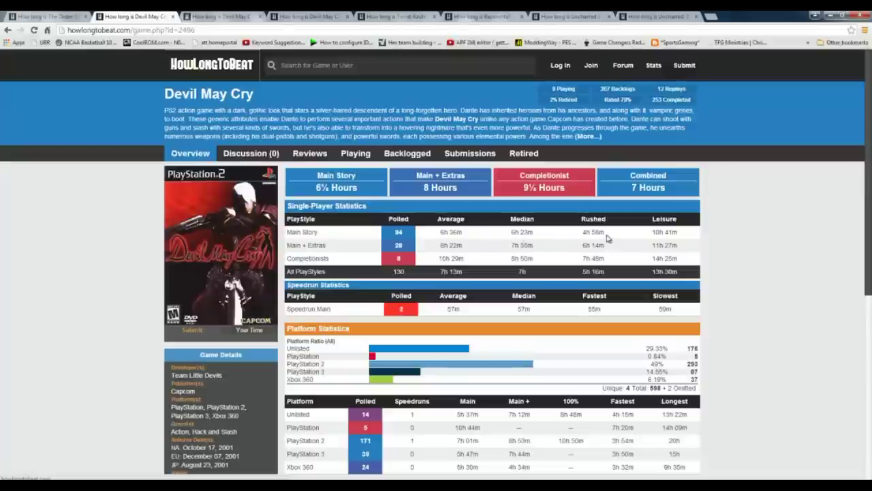
mouse_move(605, 307)
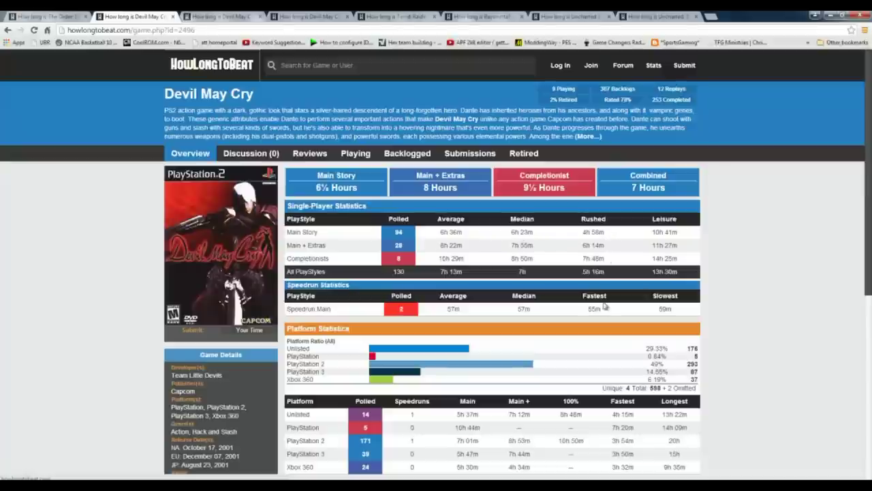
mouse_move(603, 232)
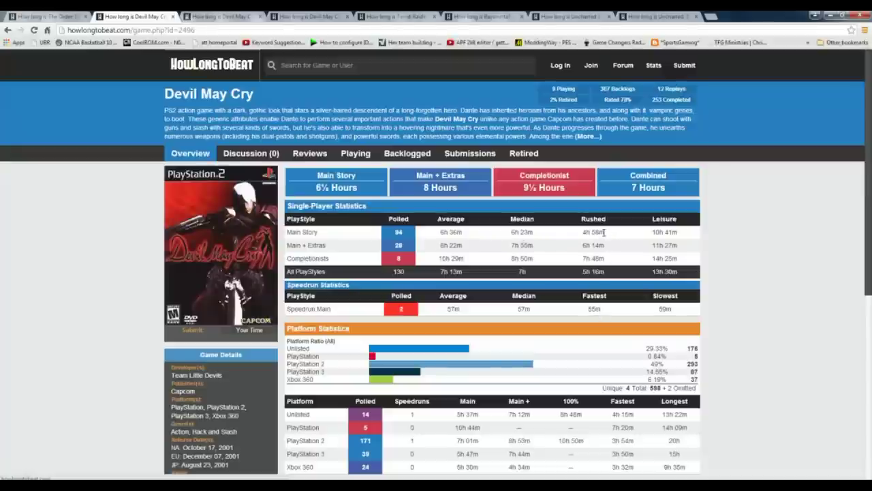
mouse_move(614, 256)
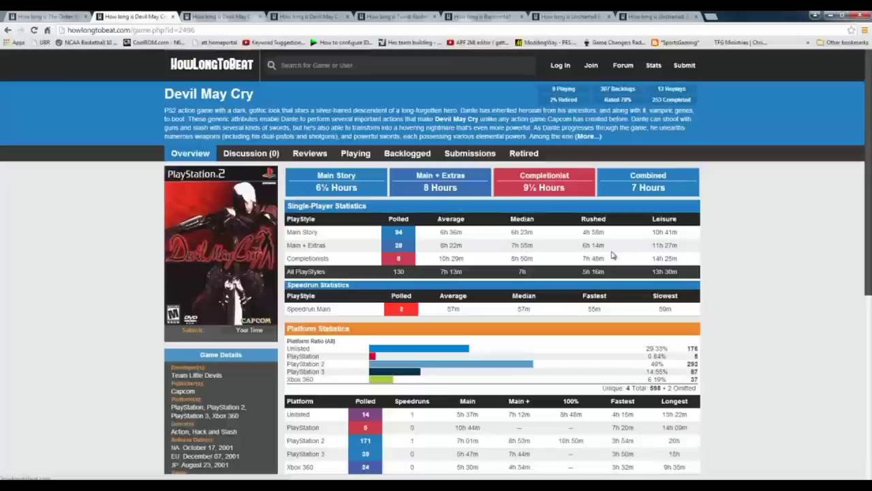
mouse_move(703, 247)
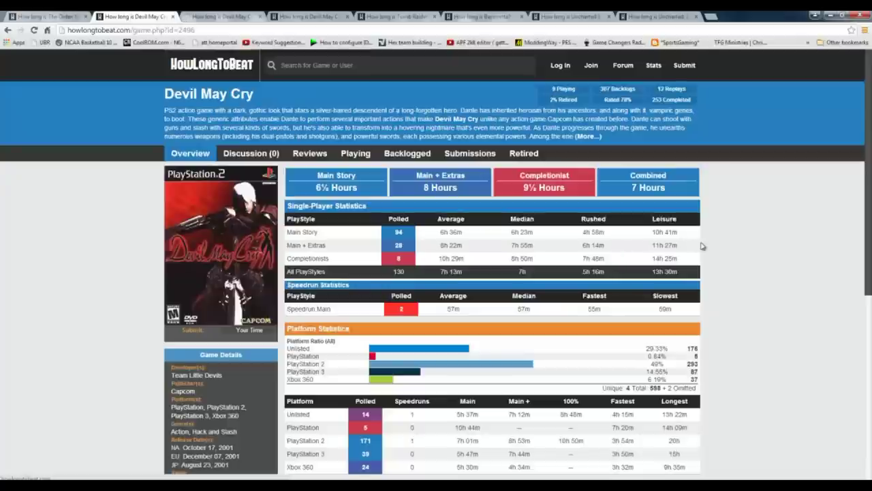
mouse_move(643, 261)
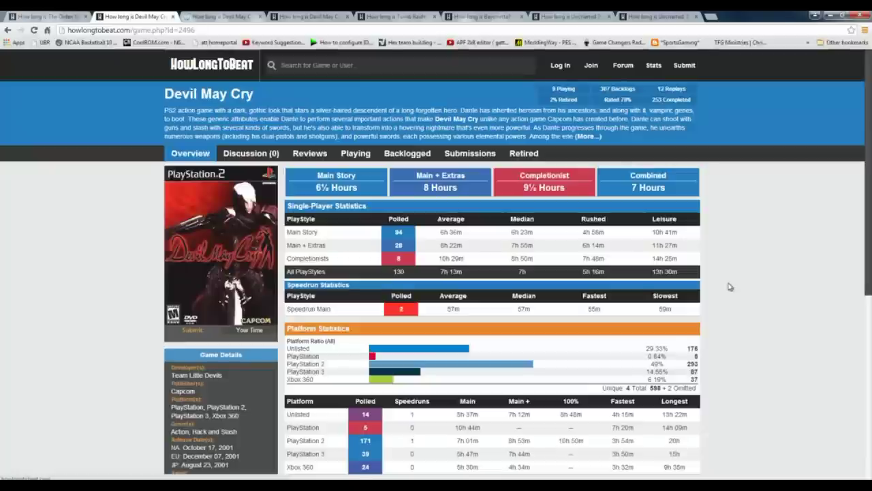
mouse_move(588, 240)
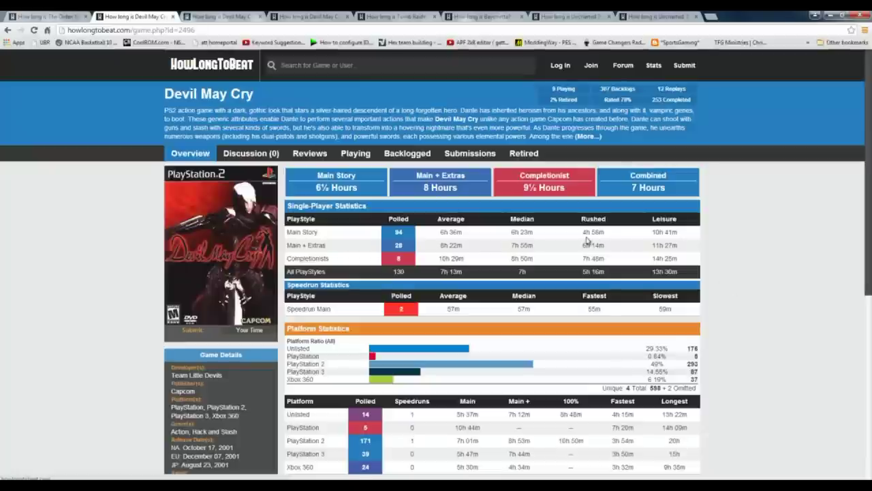
mouse_move(133, 191)
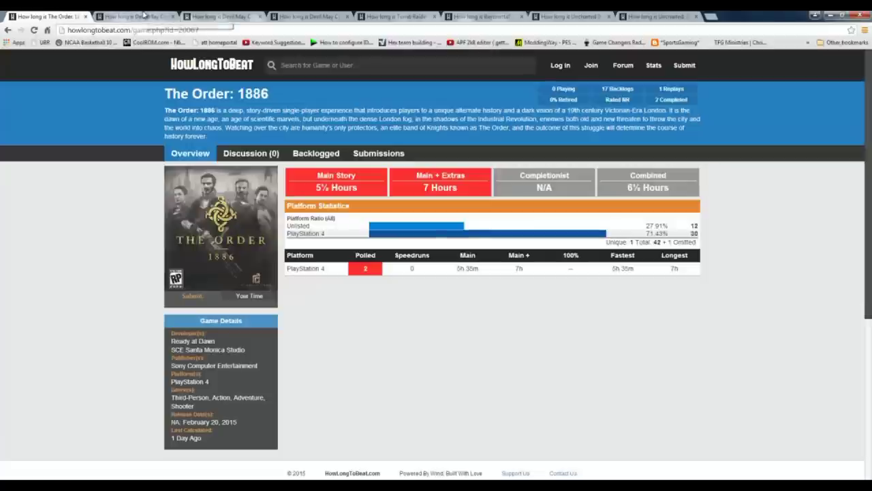
mouse_move(136, 16)
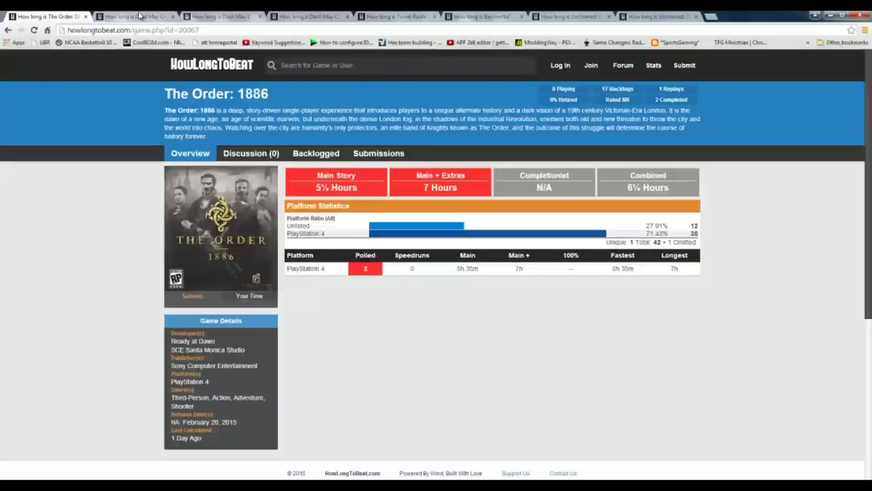
Step: Return to the 'How long is Devil May Cry' tab from The Order: 1886
left_click(132, 16)
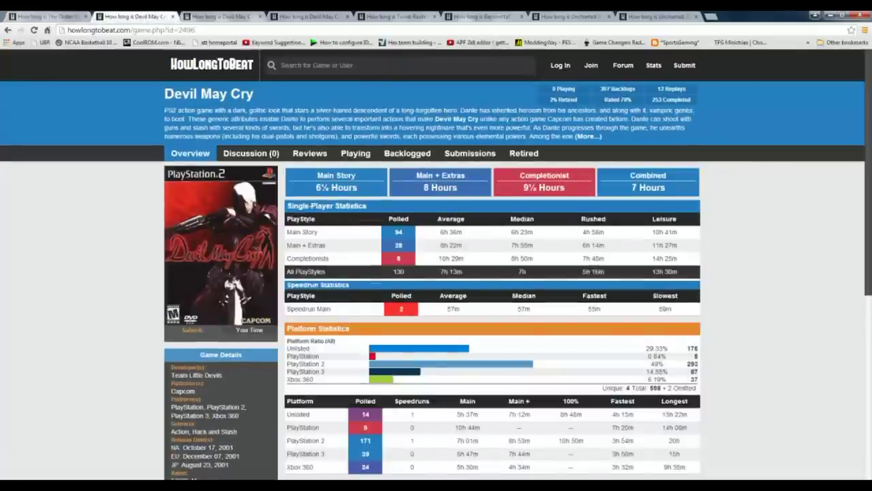
mouse_move(730, 257)
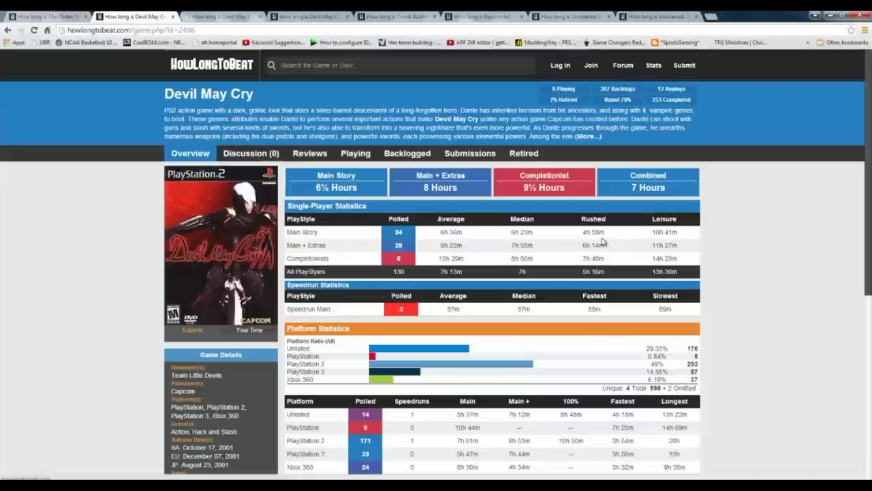
mouse_move(580, 240)
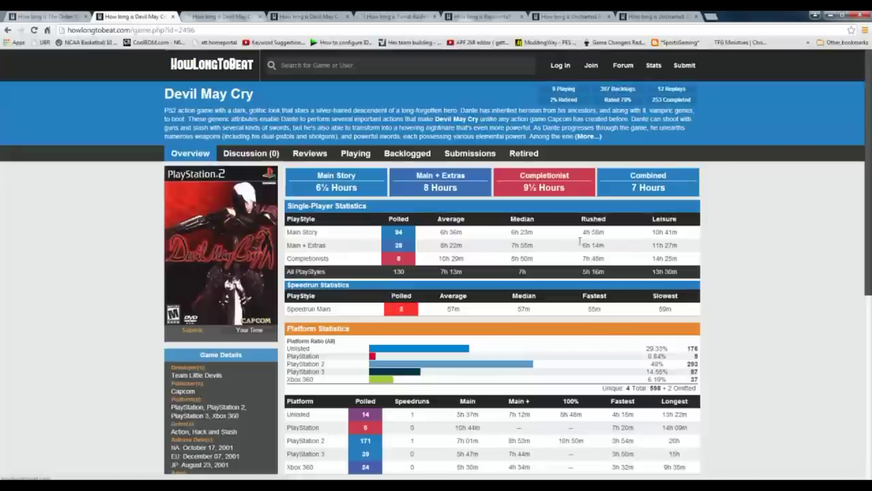
mouse_move(605, 238)
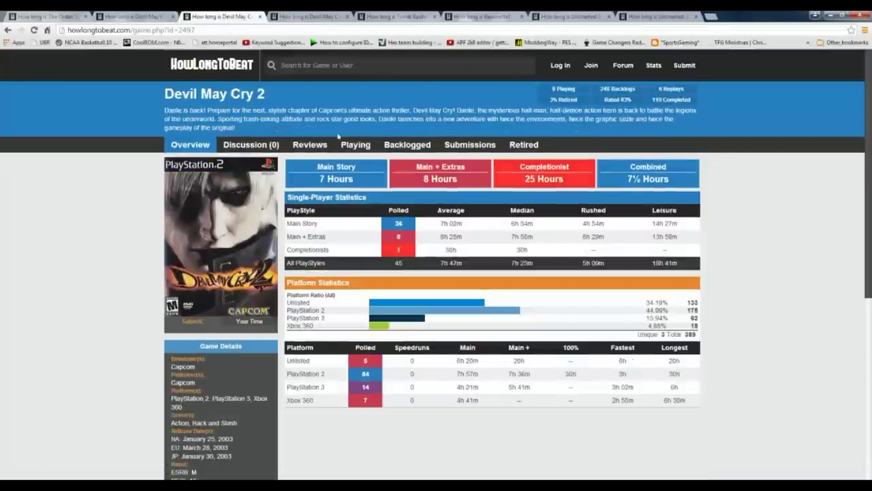
mouse_move(586, 234)
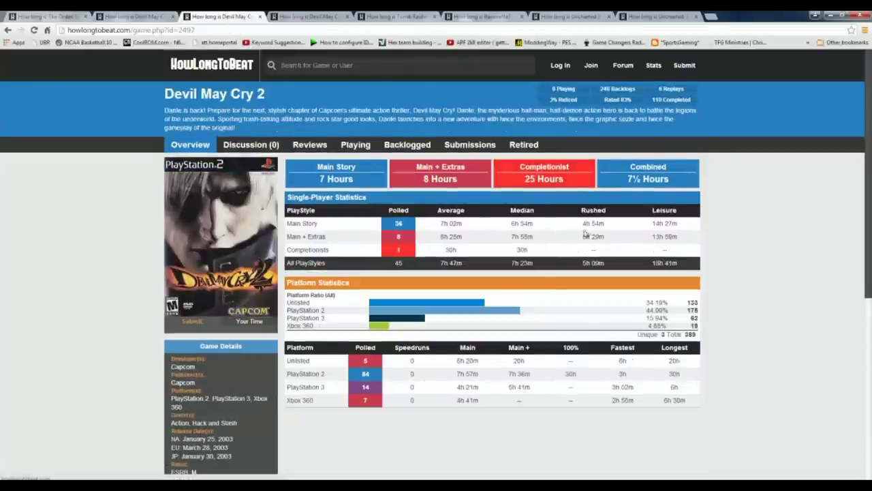
mouse_move(559, 254)
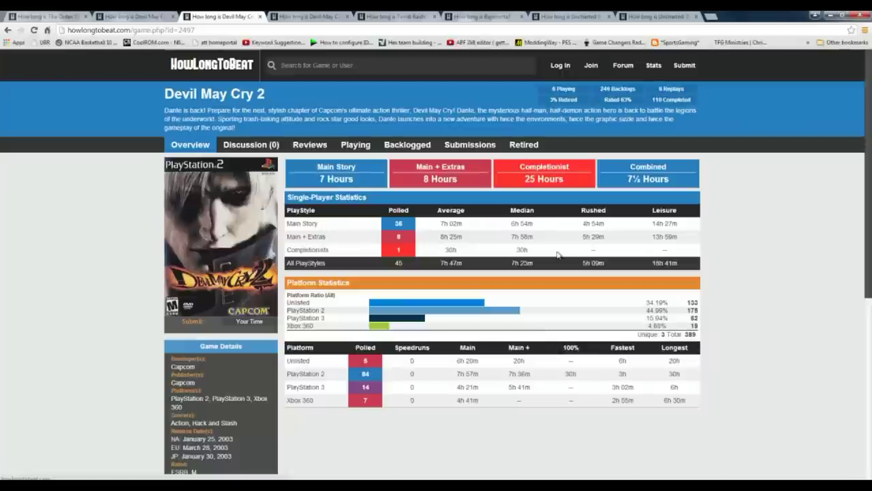
mouse_move(595, 231)
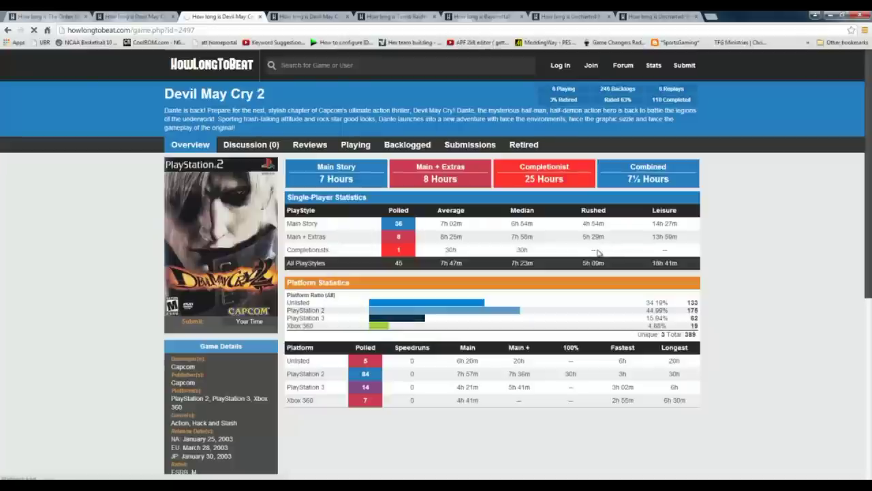
mouse_move(590, 247)
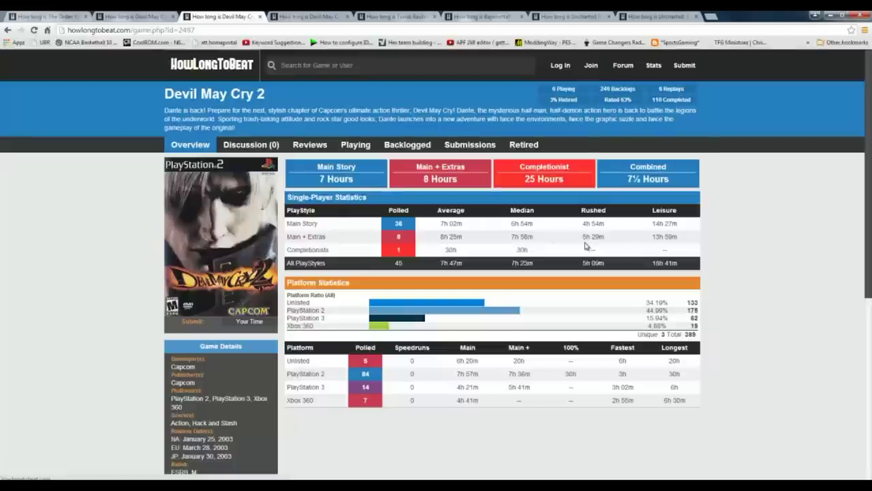
mouse_move(567, 248)
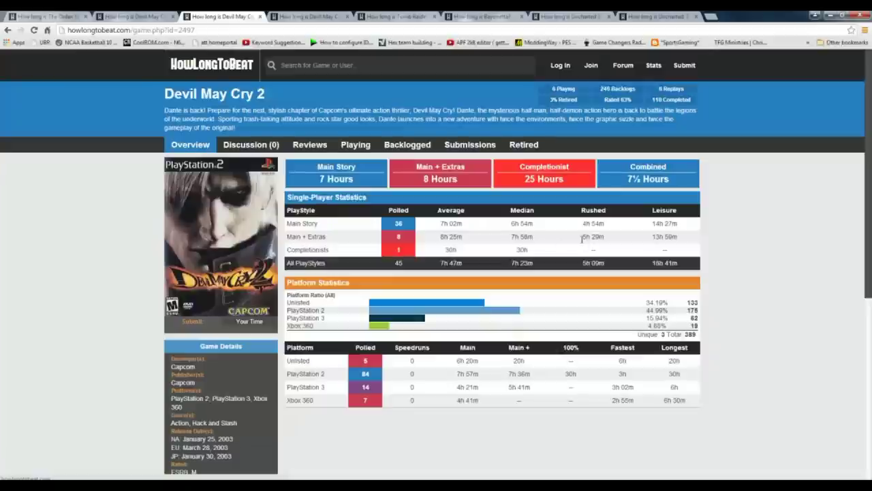
mouse_move(535, 244)
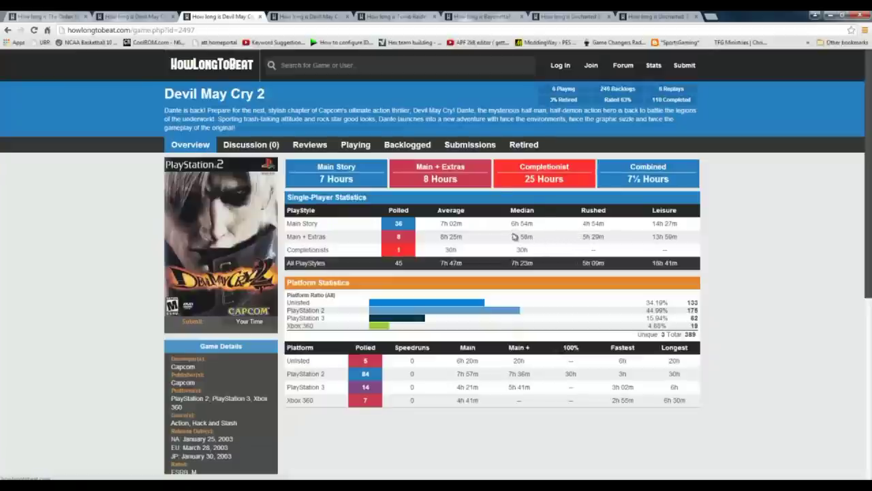
Step: Switch to the Devil May Cry 3: Dante's Awakening tab
left_click(310, 16)
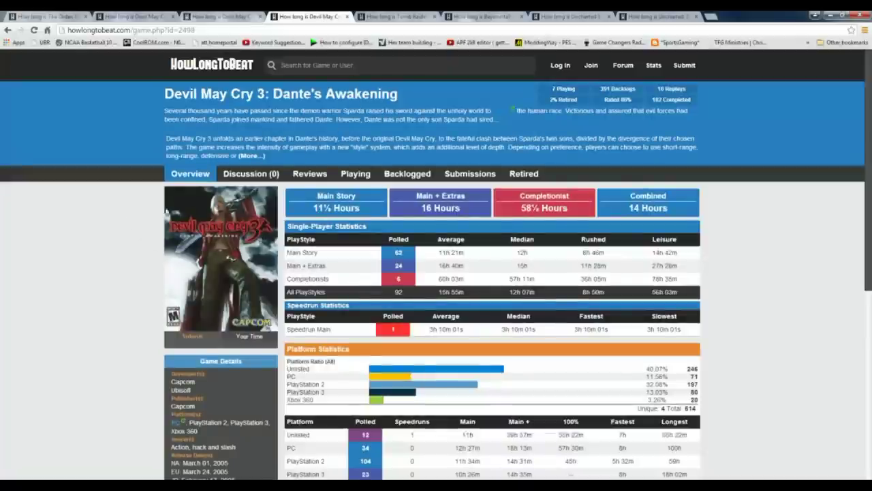
mouse_move(503, 265)
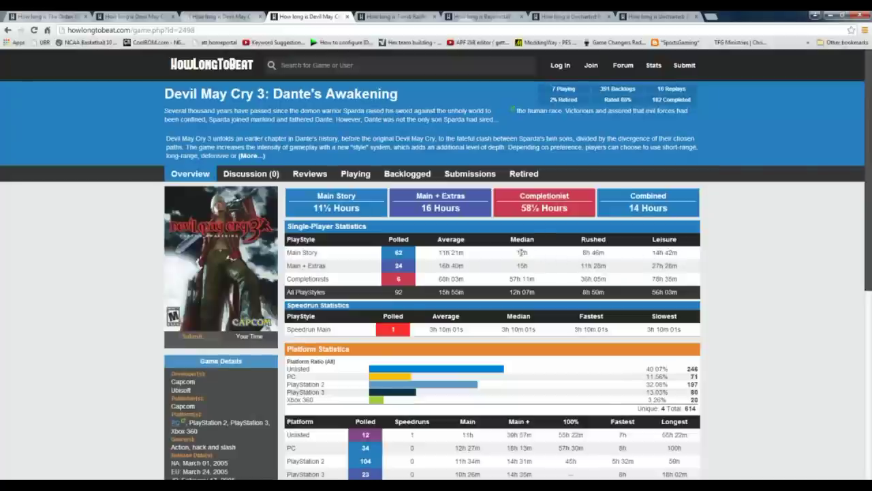
mouse_move(552, 258)
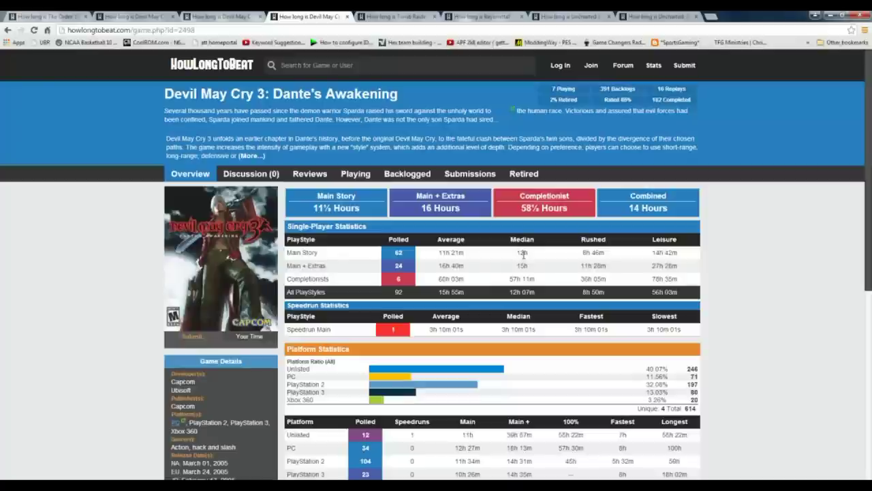
mouse_move(535, 258)
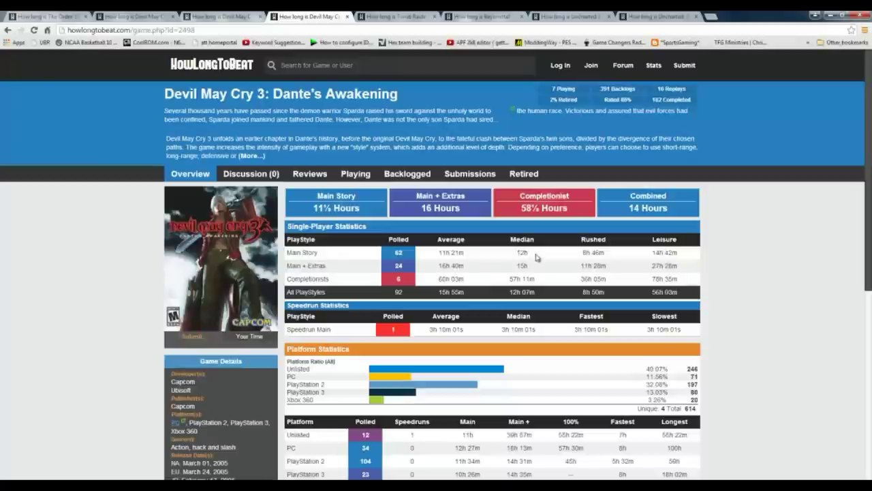
mouse_move(619, 256)
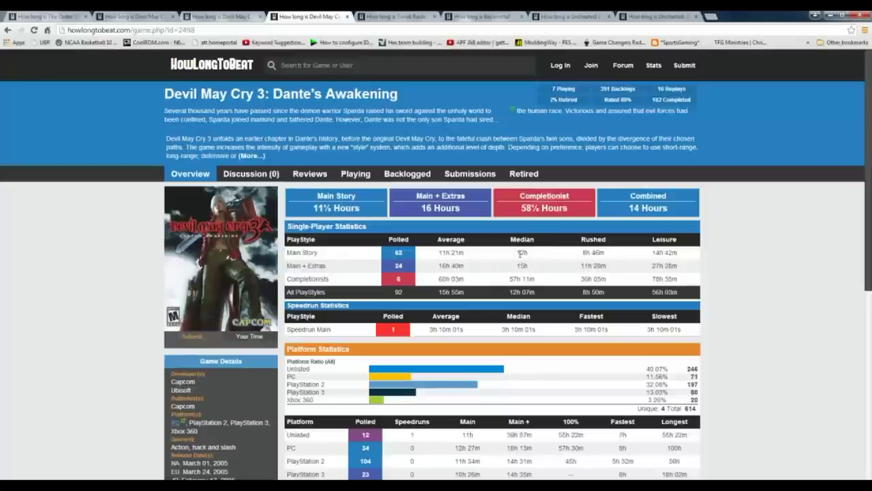
mouse_move(543, 260)
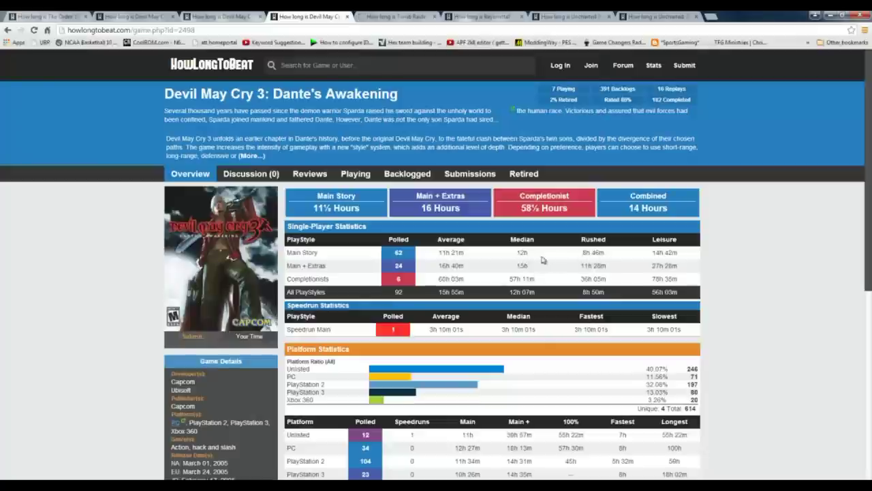
mouse_move(531, 266)
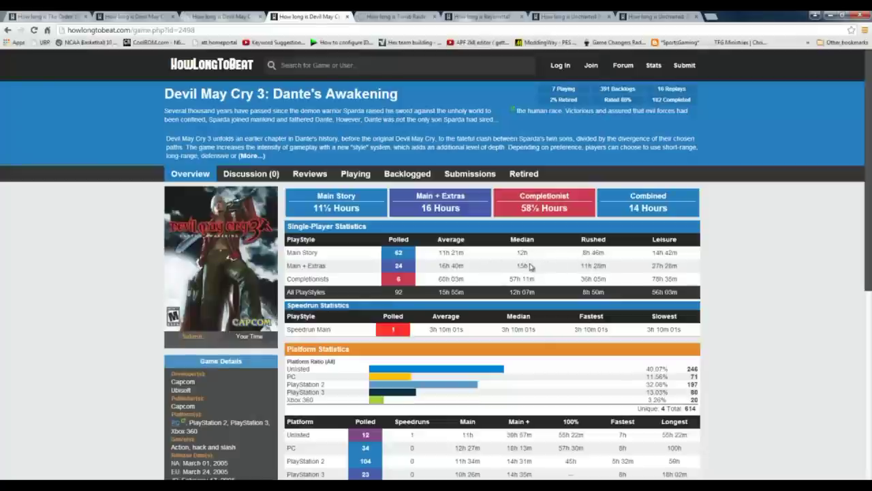
mouse_move(433, 277)
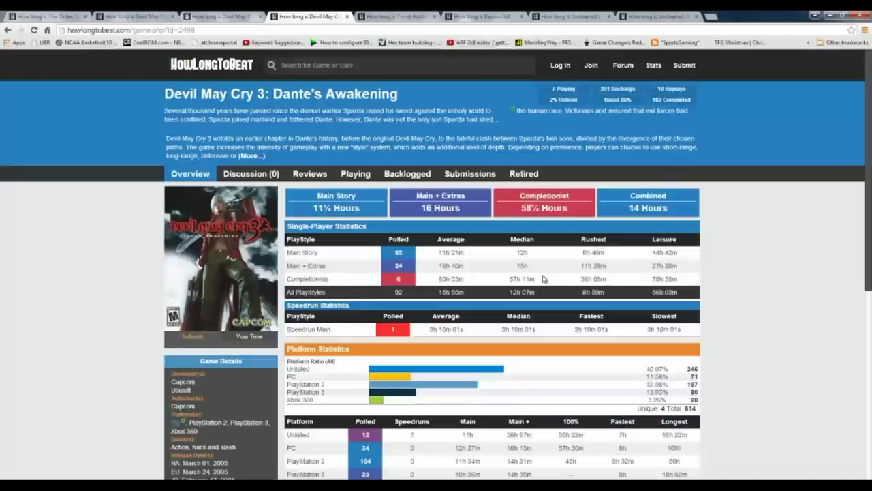
mouse_move(620, 284)
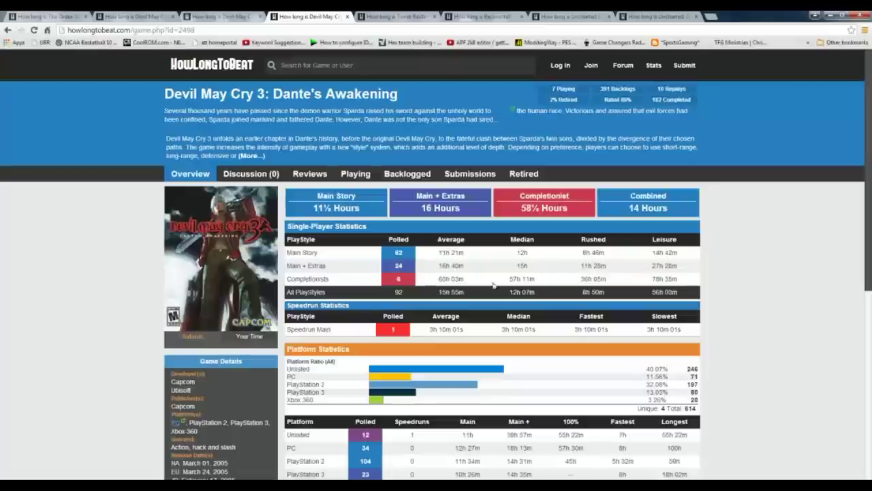
mouse_move(593, 262)
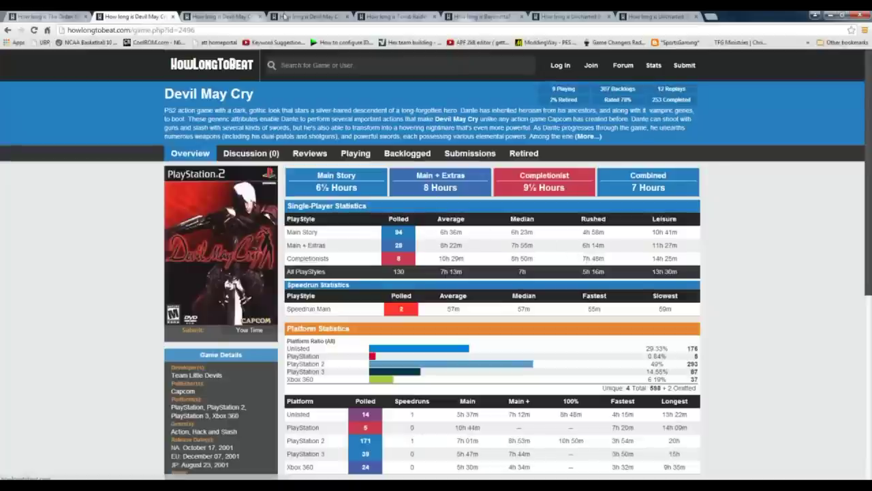
Step: Revisit Devil May Cry 3, then switch to the Tomb Raider (2013) tab
left_click(310, 16)
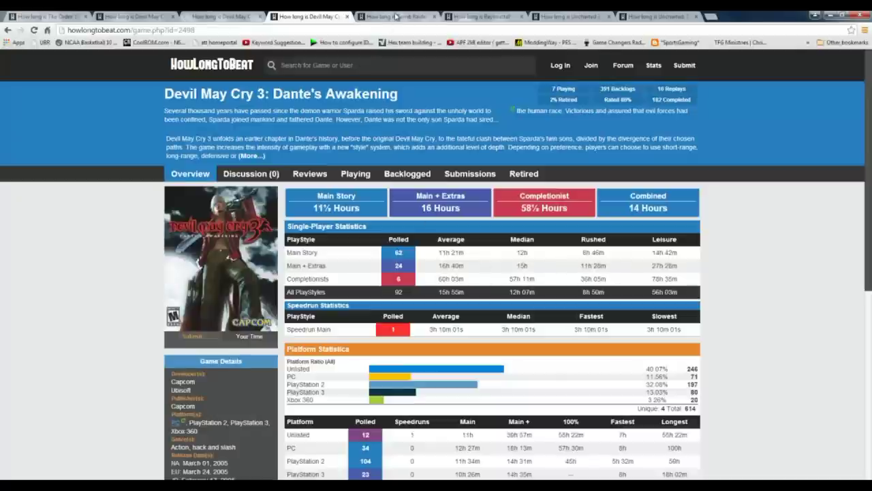
left_click(392, 16)
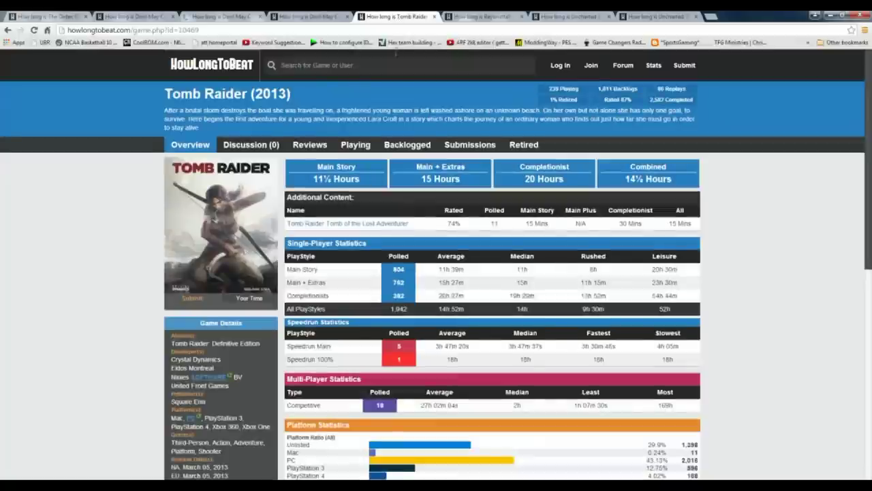
mouse_move(739, 170)
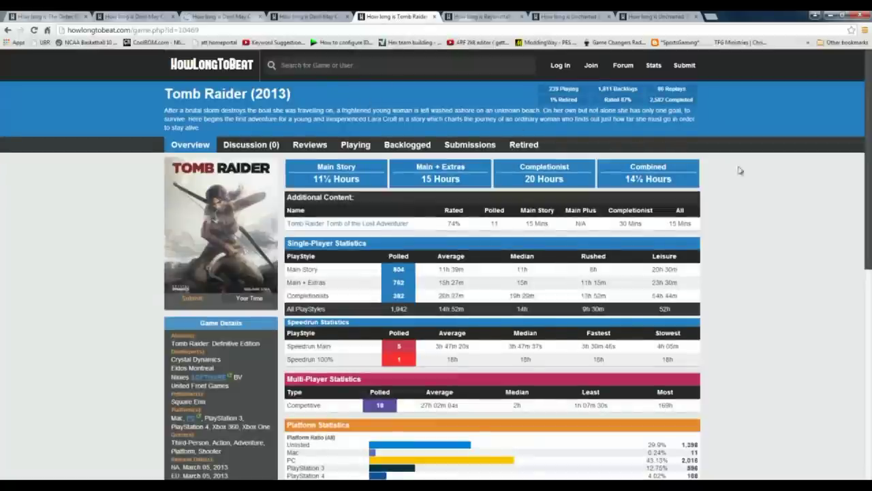
mouse_move(772, 209)
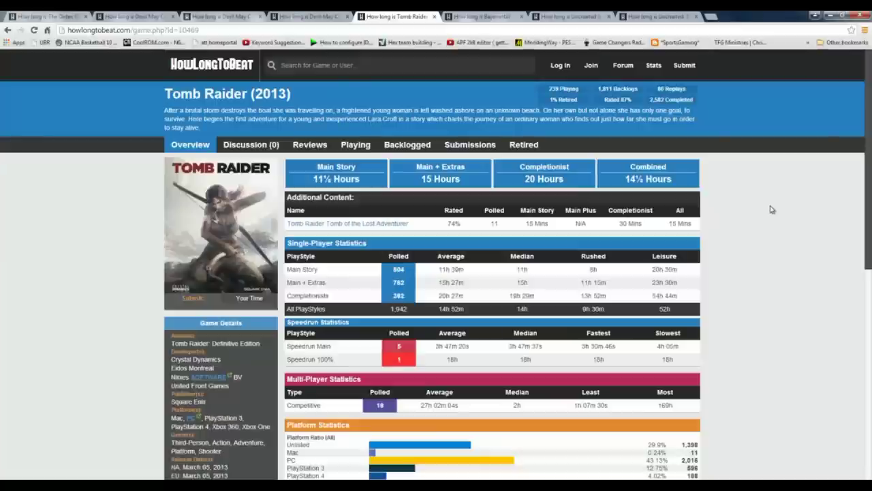
mouse_move(720, 321)
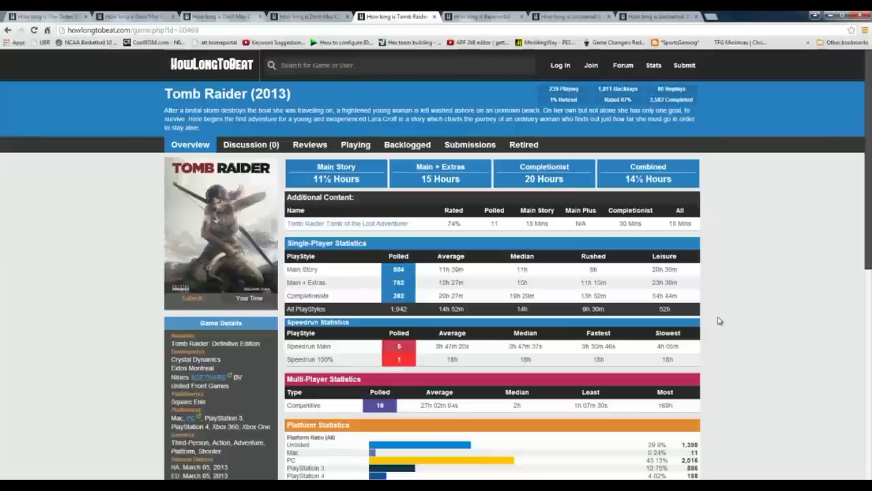
Step: Scroll through Tomb Raider's completion time and platform statistics tables
scroll("down", 3)
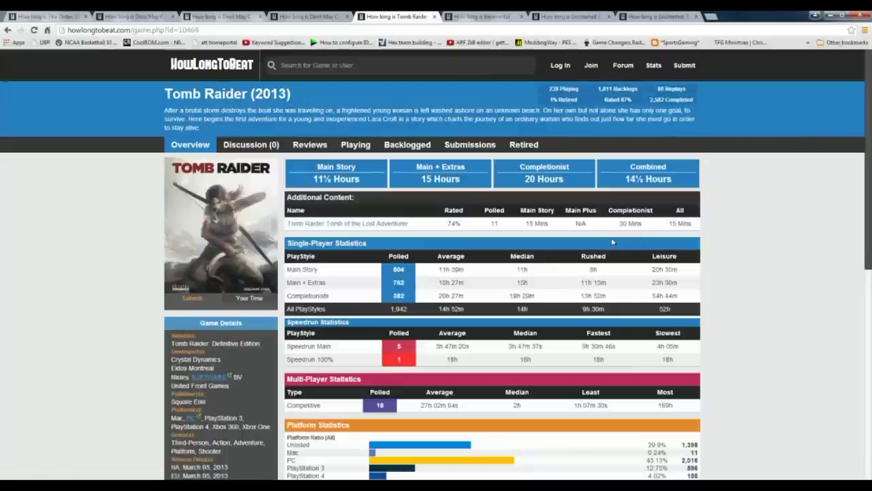
mouse_move(763, 304)
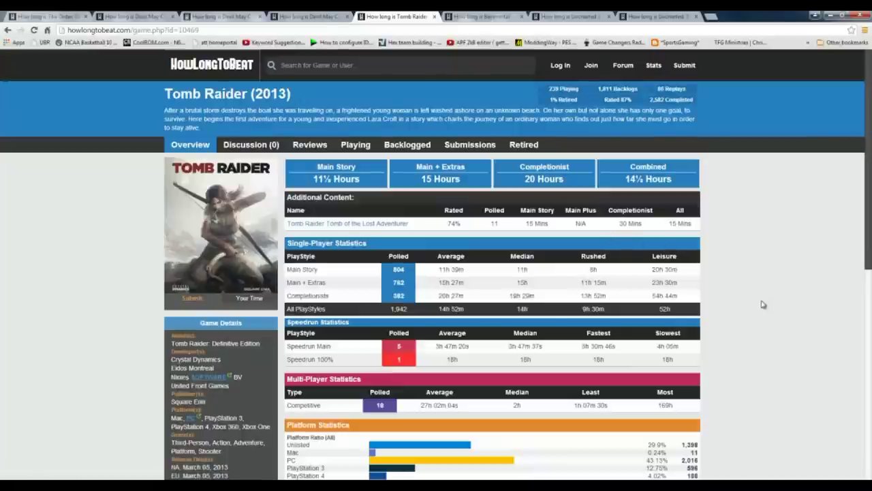
scroll("down", 3)
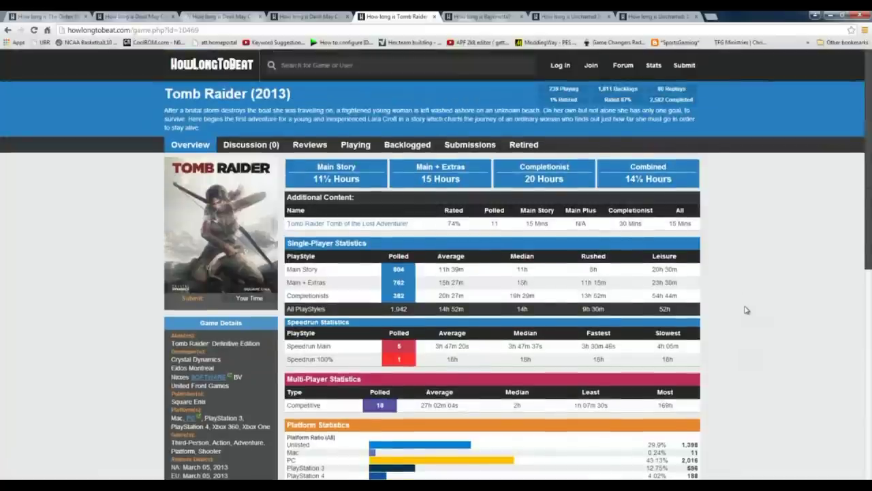
scroll("down", 3)
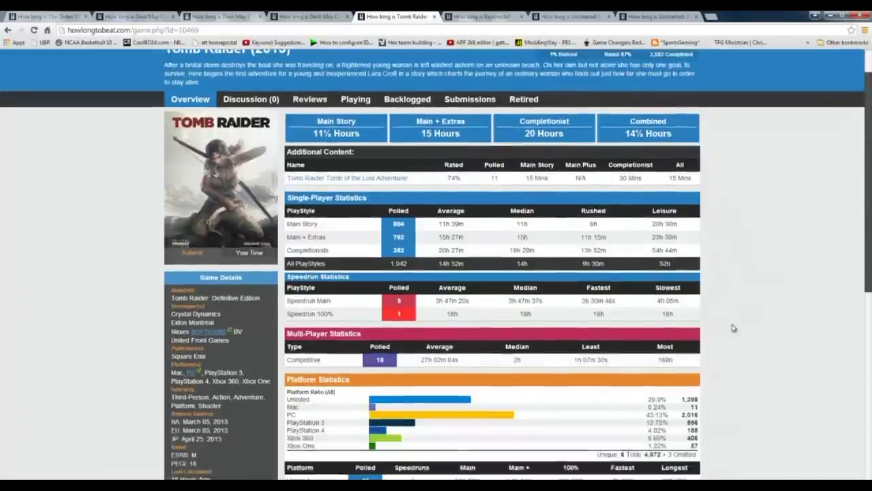
scroll("down", 3)
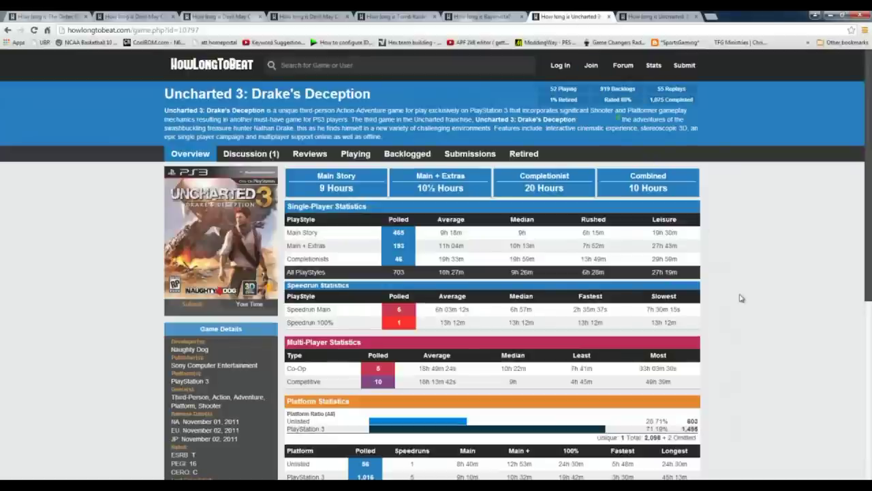
Step: Scroll down Uncharted 3: Drake's Deception's page to its completion times
scroll("down", 3)
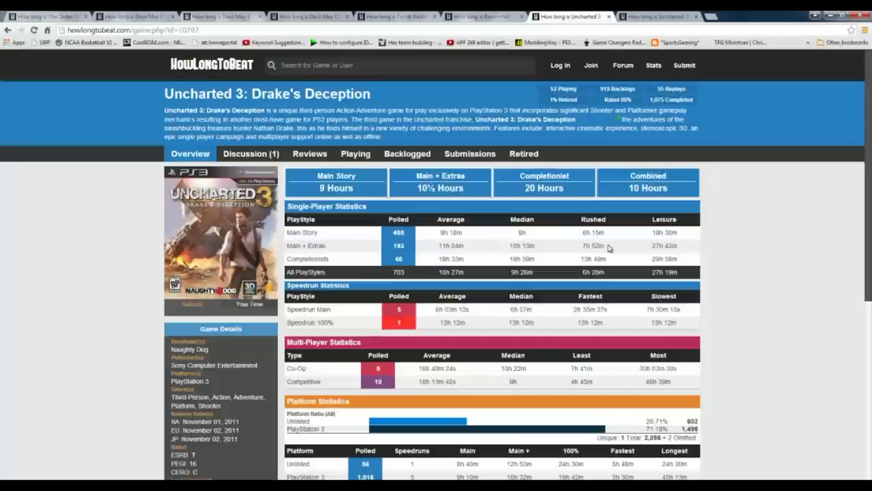
mouse_move(617, 258)
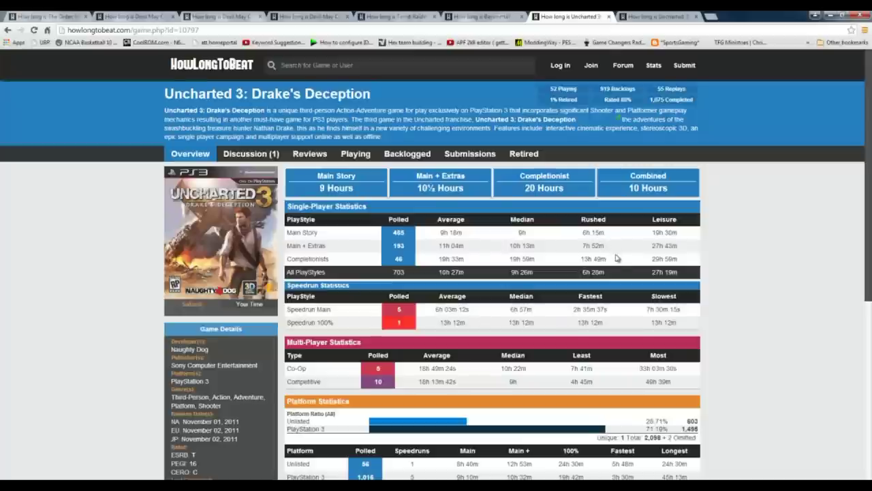
mouse_move(563, 244)
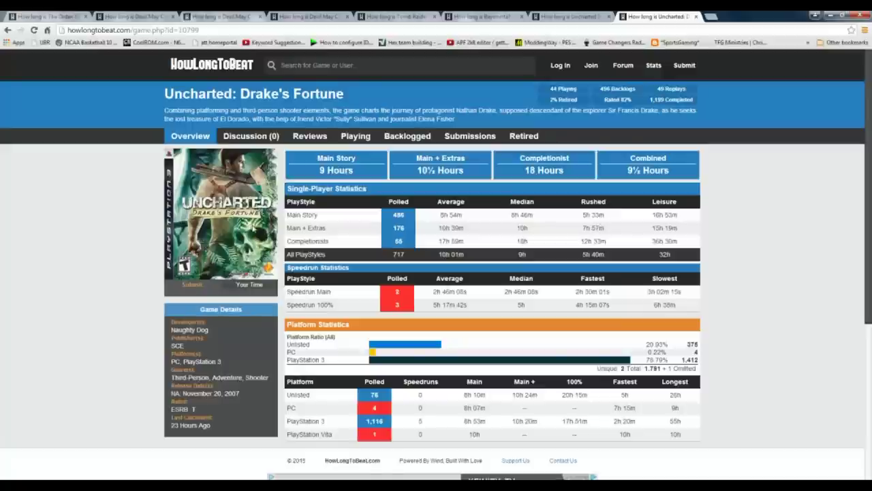
mouse_move(341, 228)
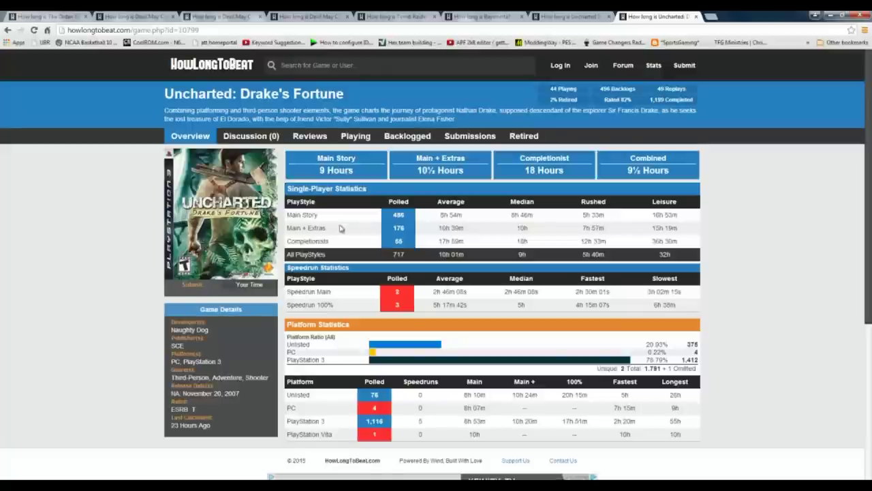
mouse_move(707, 233)
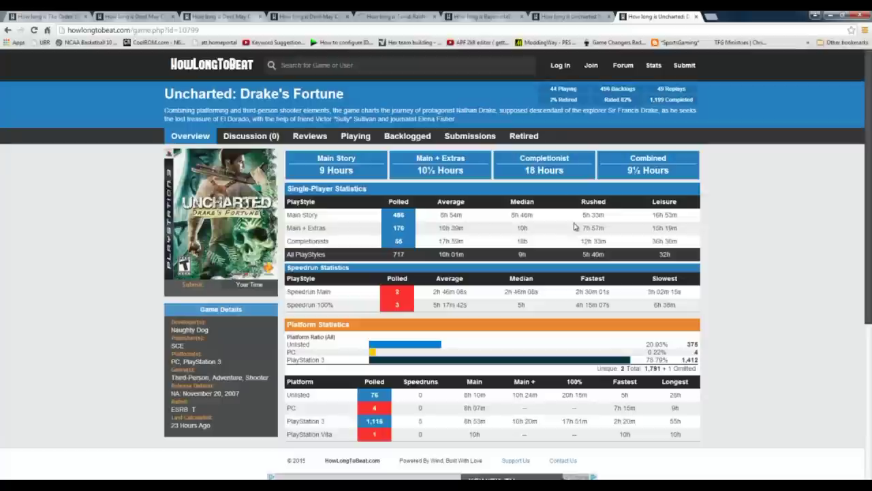
mouse_move(556, 228)
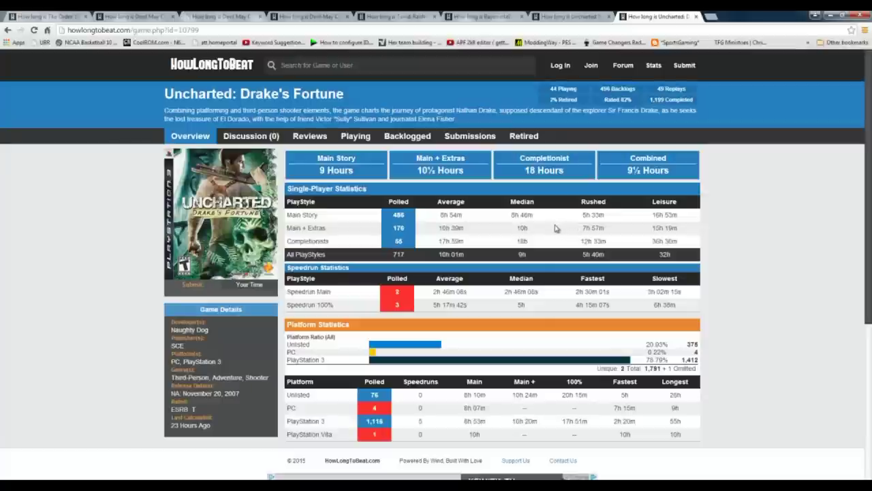
mouse_move(587, 226)
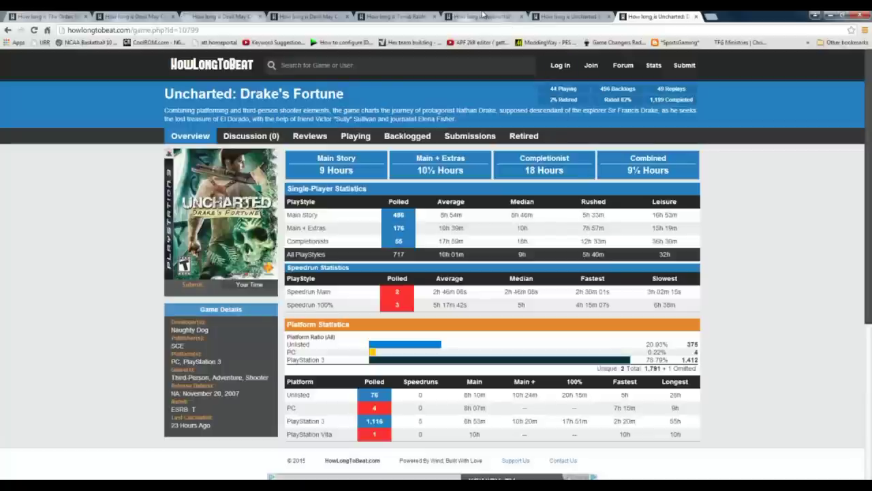
Step: Switch to the Bayonetta tab after Uncharted: Drake's Fortune
left_click(484, 16)
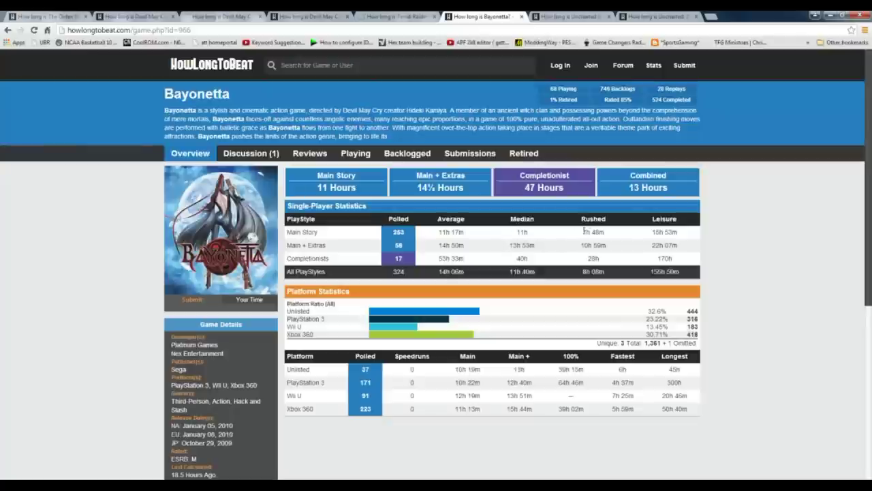
mouse_move(652, 398)
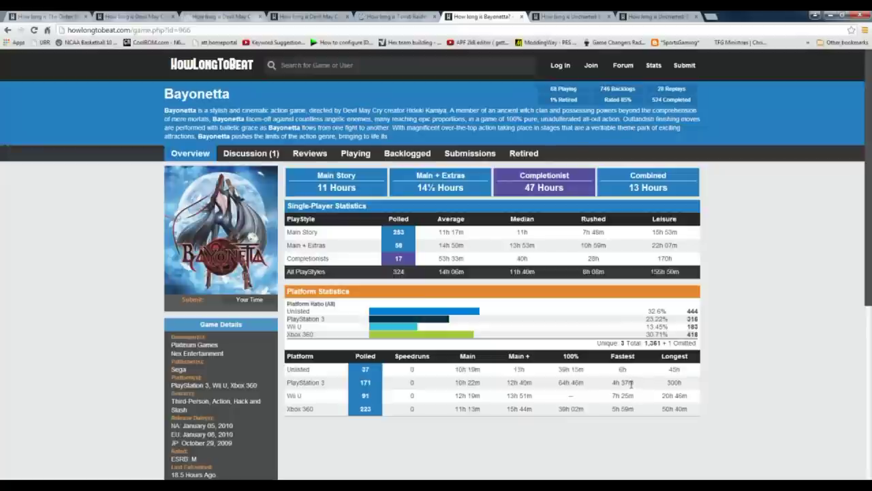
mouse_move(633, 389)
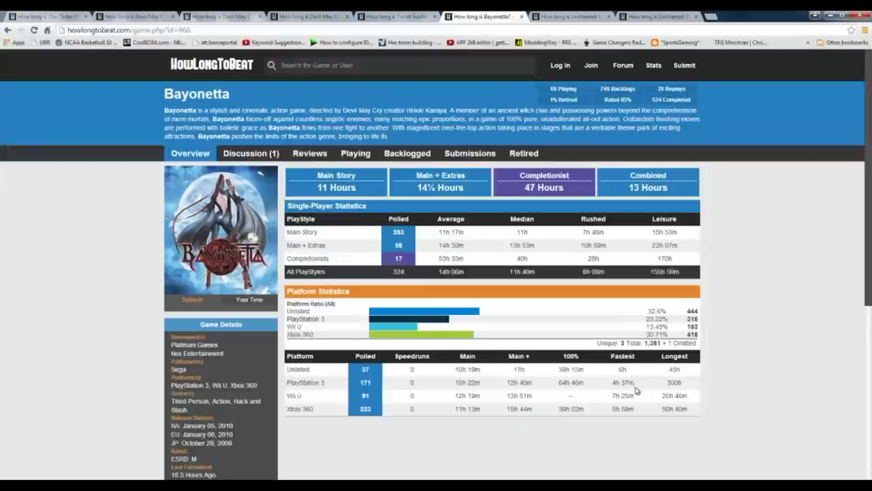
mouse_move(577, 206)
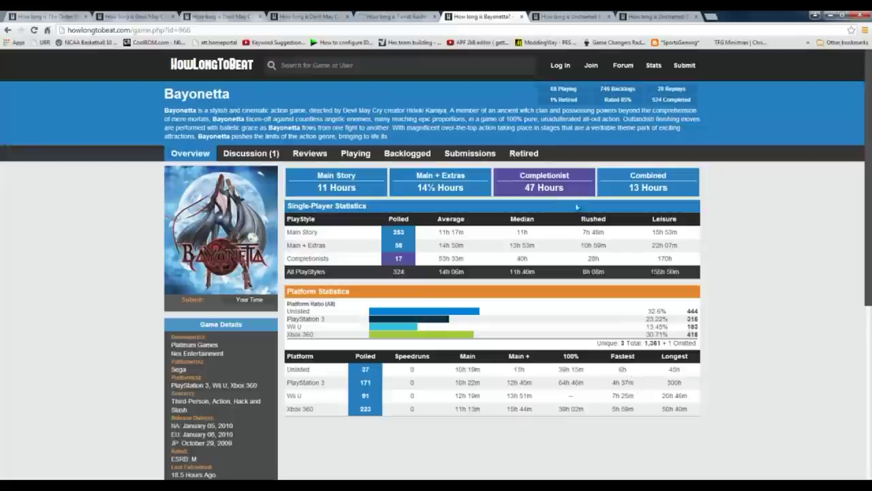
mouse_move(632, 247)
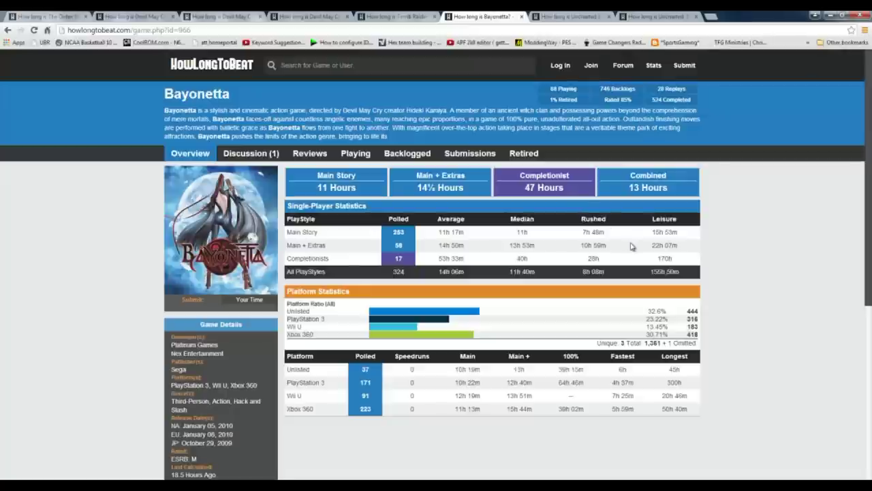
mouse_move(736, 285)
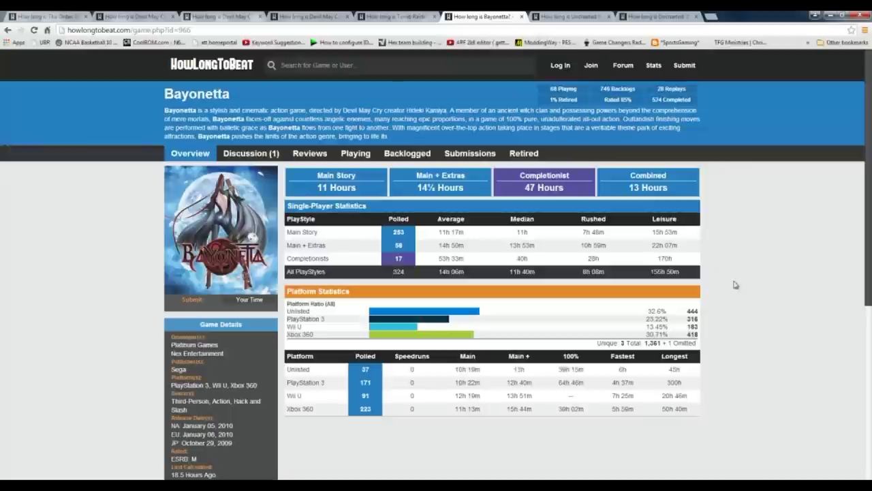
mouse_move(789, 270)
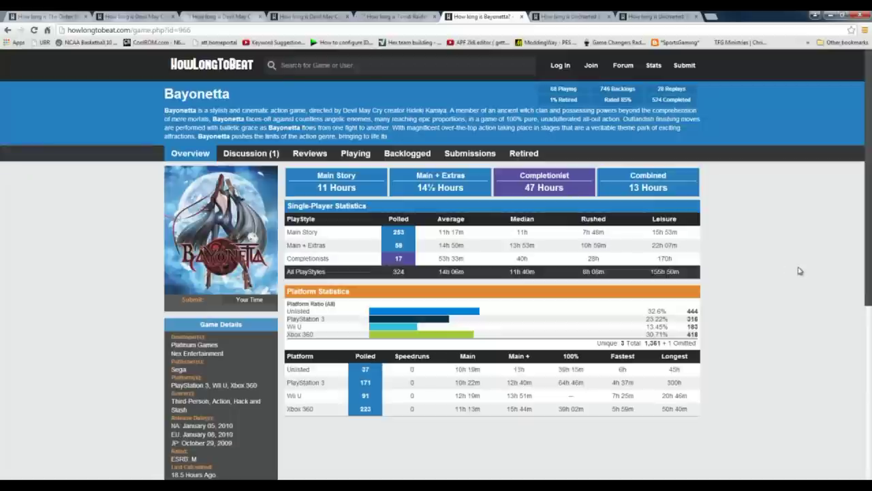
mouse_move(799, 267)
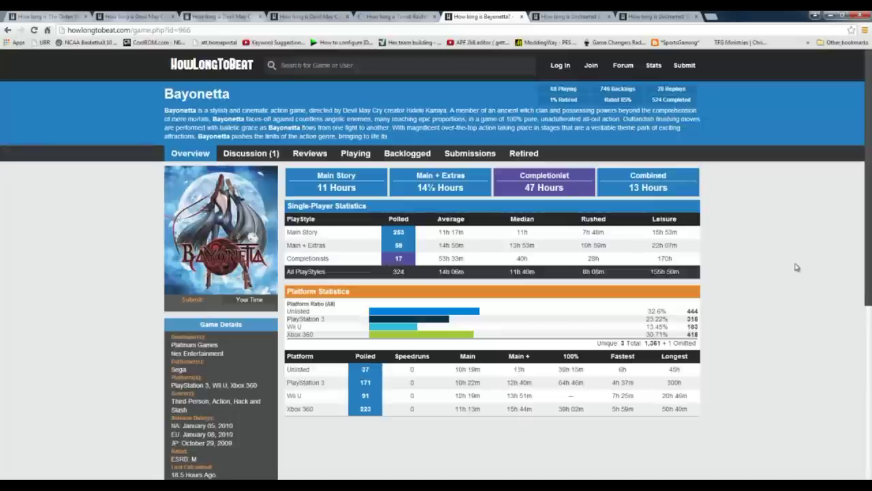
mouse_move(522, 144)
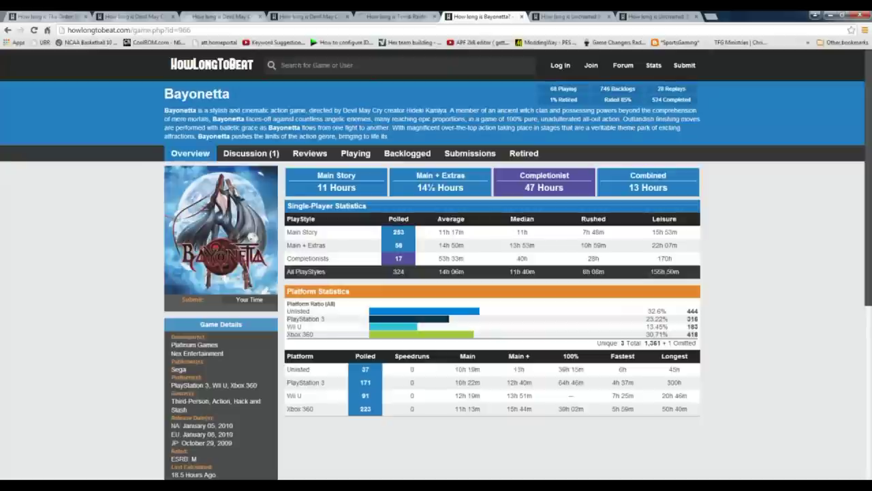
mouse_move(750, 215)
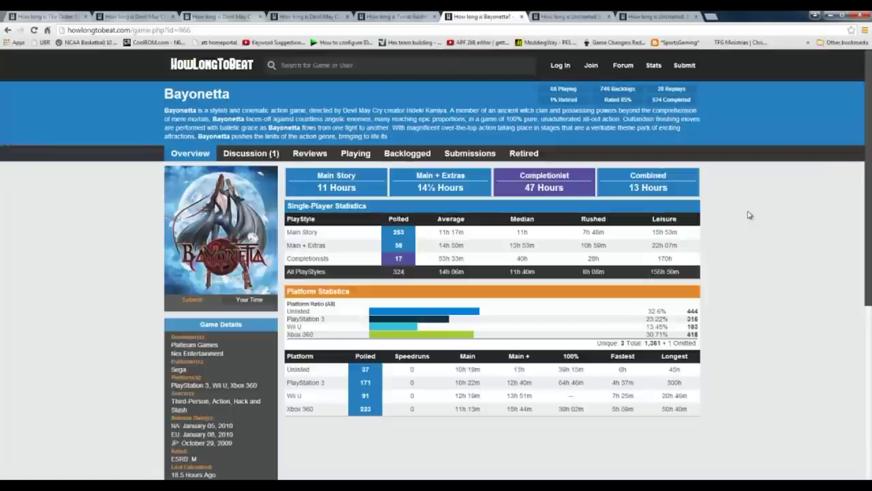
mouse_move(746, 215)
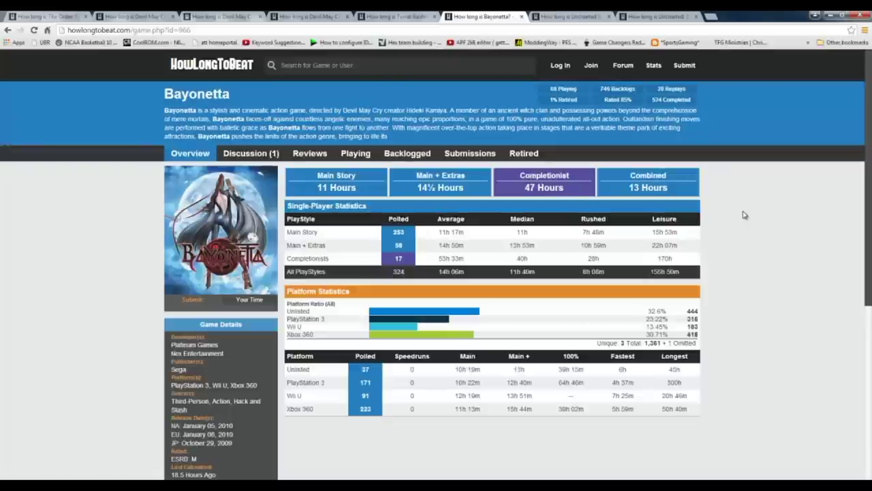